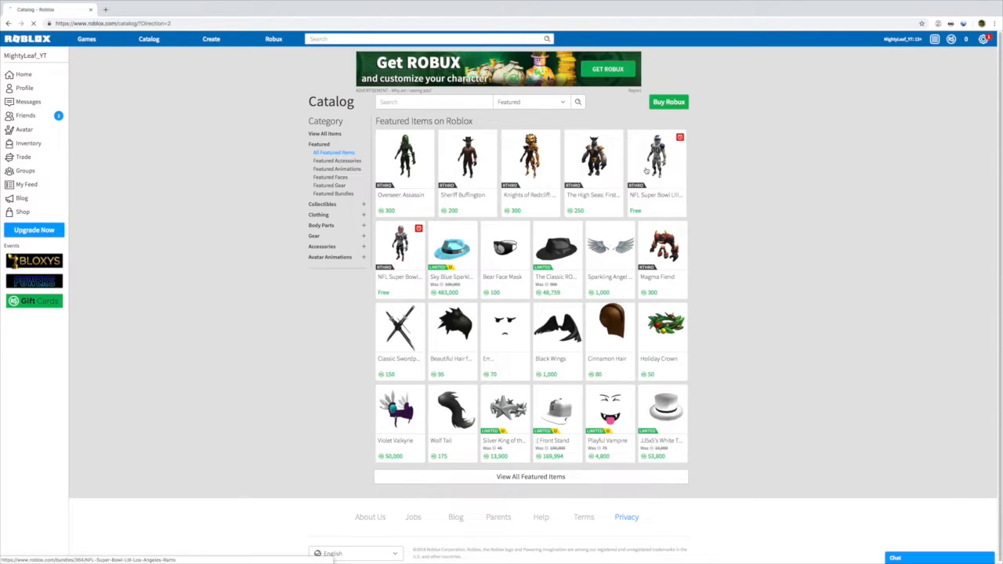
Step: Open the free NFL Super Bowl LIII Los Angeles Rams bundle and claim it
{"action": "left_click", "coordinate": [655, 161]}
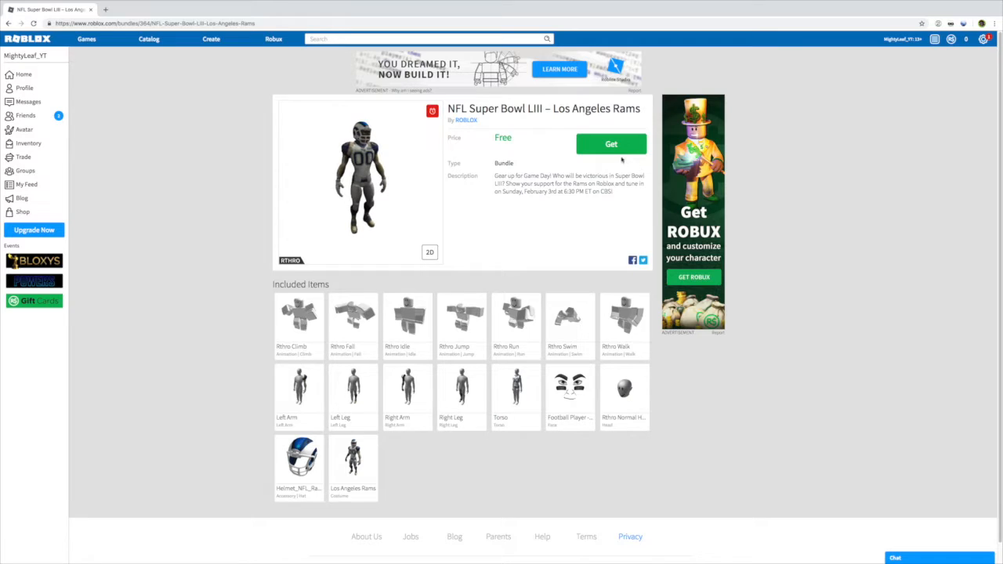
{"action": "left_click", "coordinate": [611, 144]}
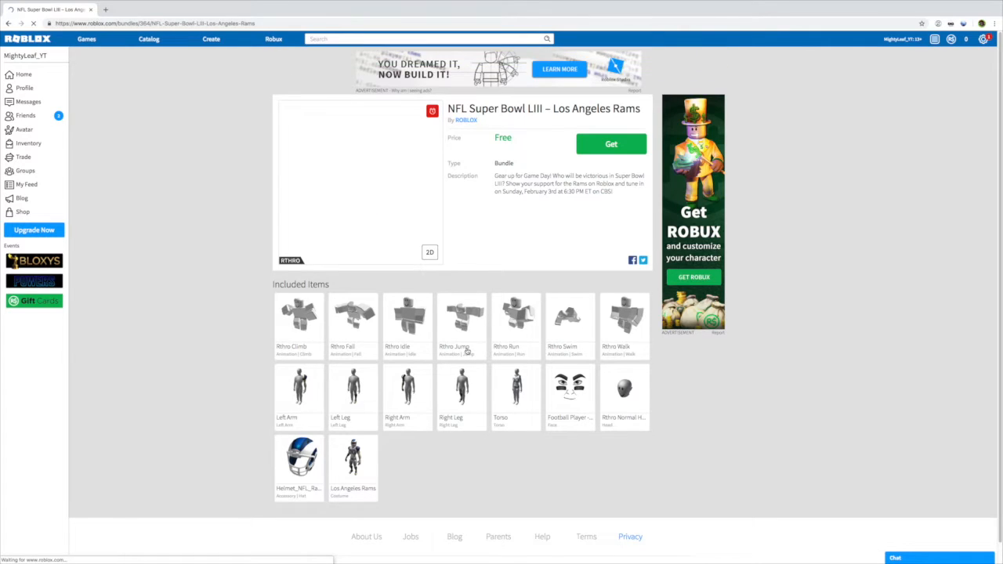
Step: Claim the free New England Patriots bundle by confirming Get Now in the dialog
{"action": "left_click", "coordinate": [611, 144]}
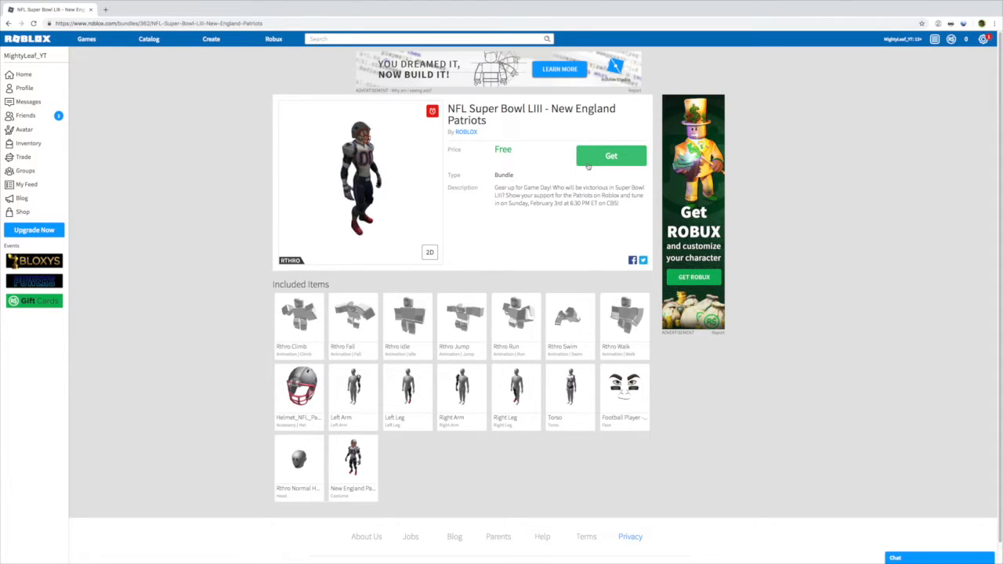
{"action": "left_click", "coordinate": [611, 155]}
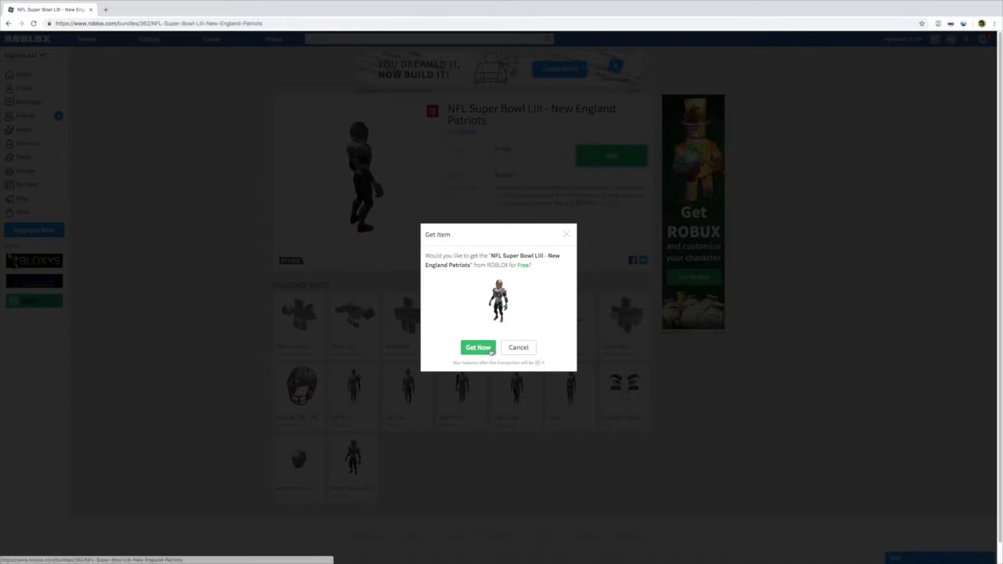
{"action": "left_click", "coordinate": [478, 347]}
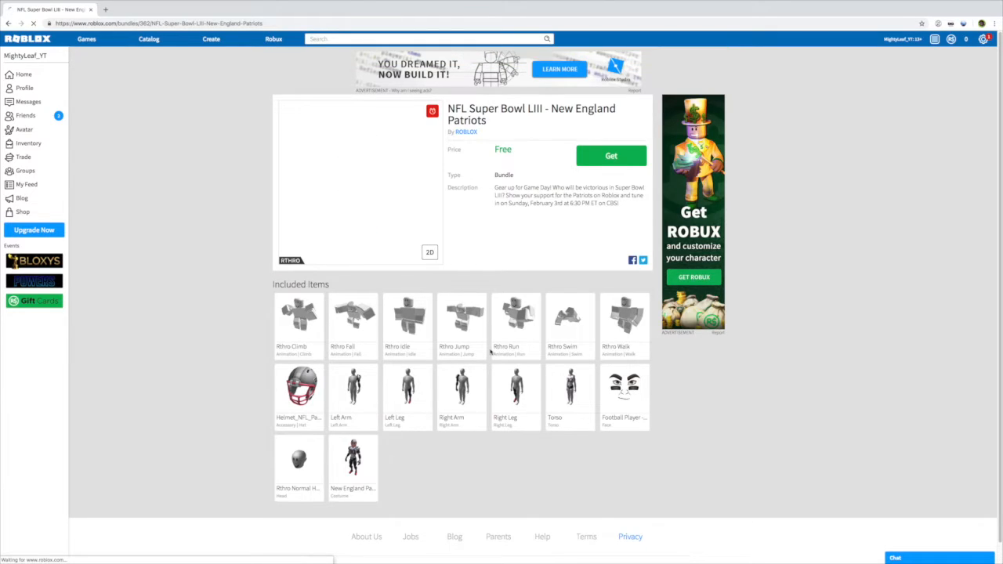
{"action": "left_click", "coordinate": [611, 155]}
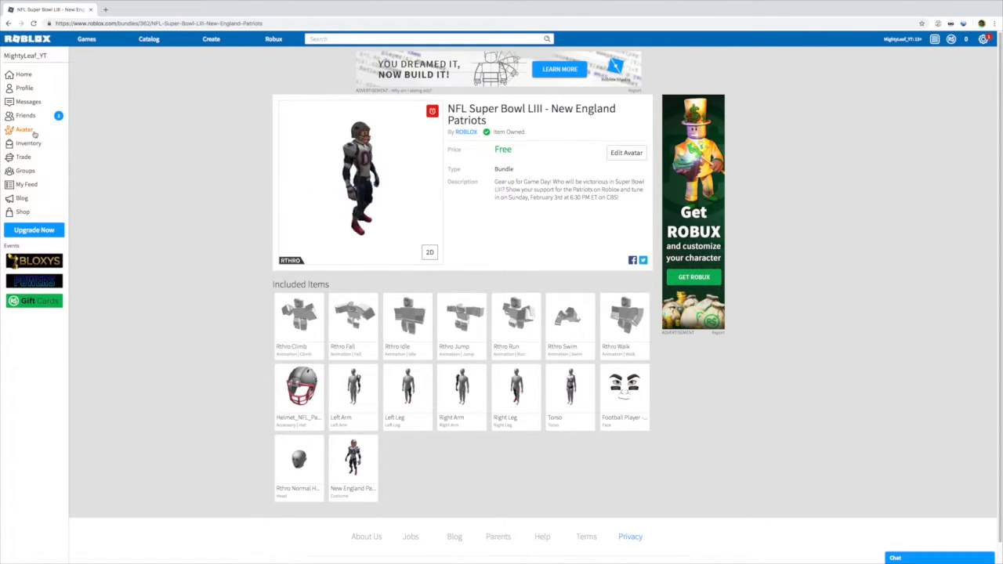
Step: Open the Avatar Editor from the left sidebar to view the new bundle items
{"action": "left_click", "coordinate": [24, 129]}
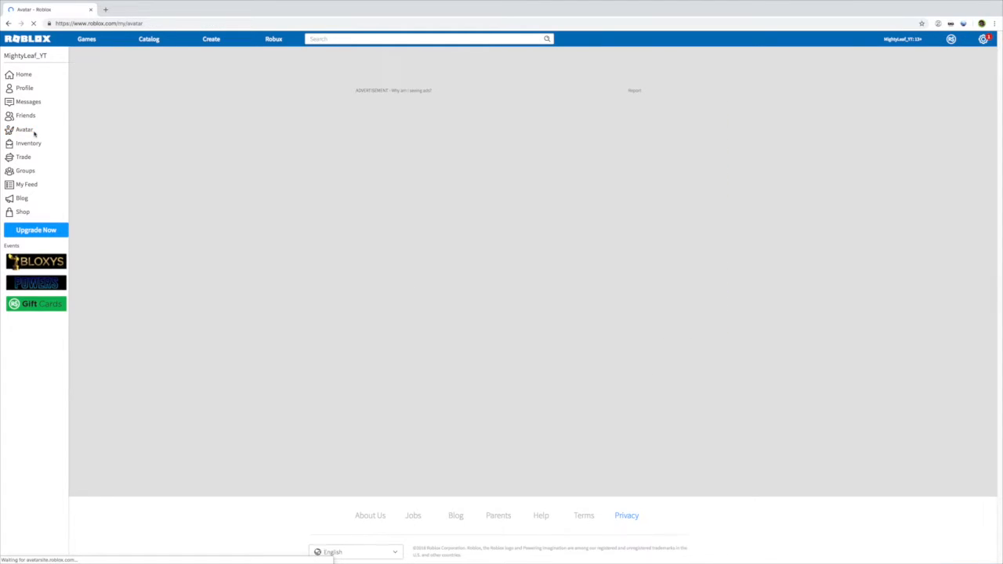
{"action": "left_click", "coordinate": [24, 129]}
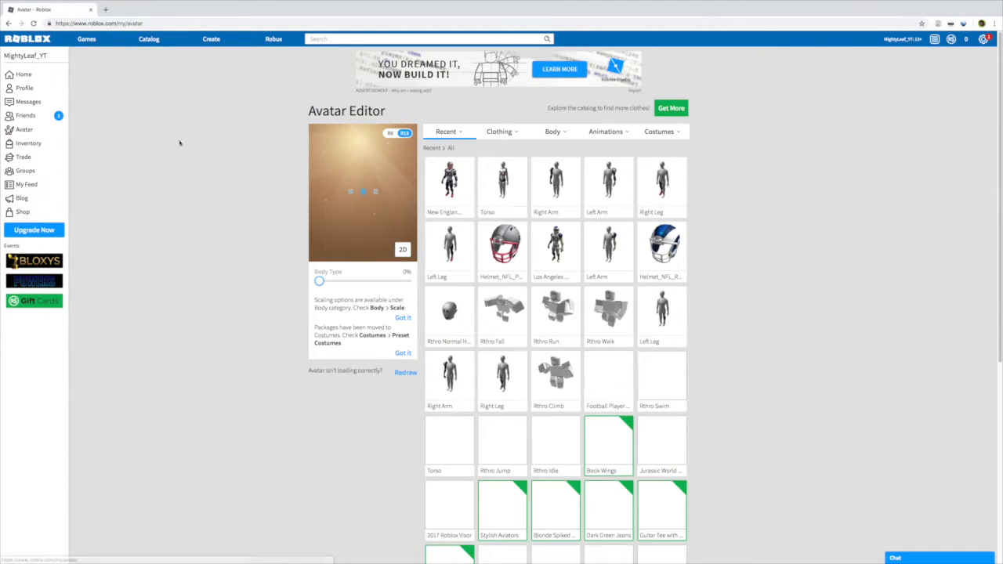